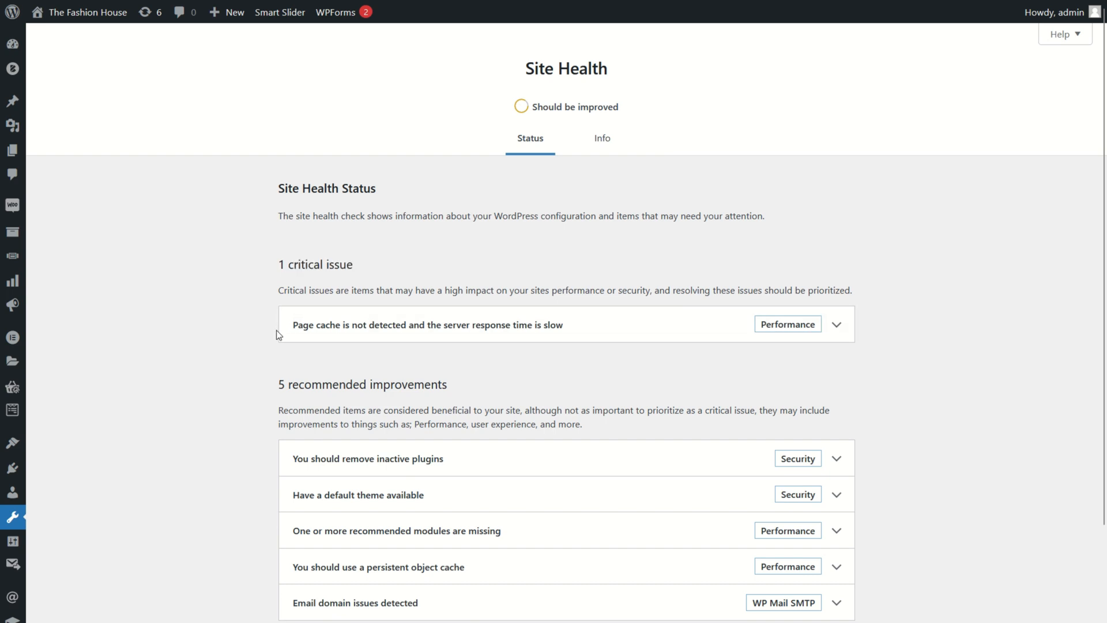
Step: Expand the 'Page cache is not detected' issue showing the 2,489 ms response time
double_click(304, 324)
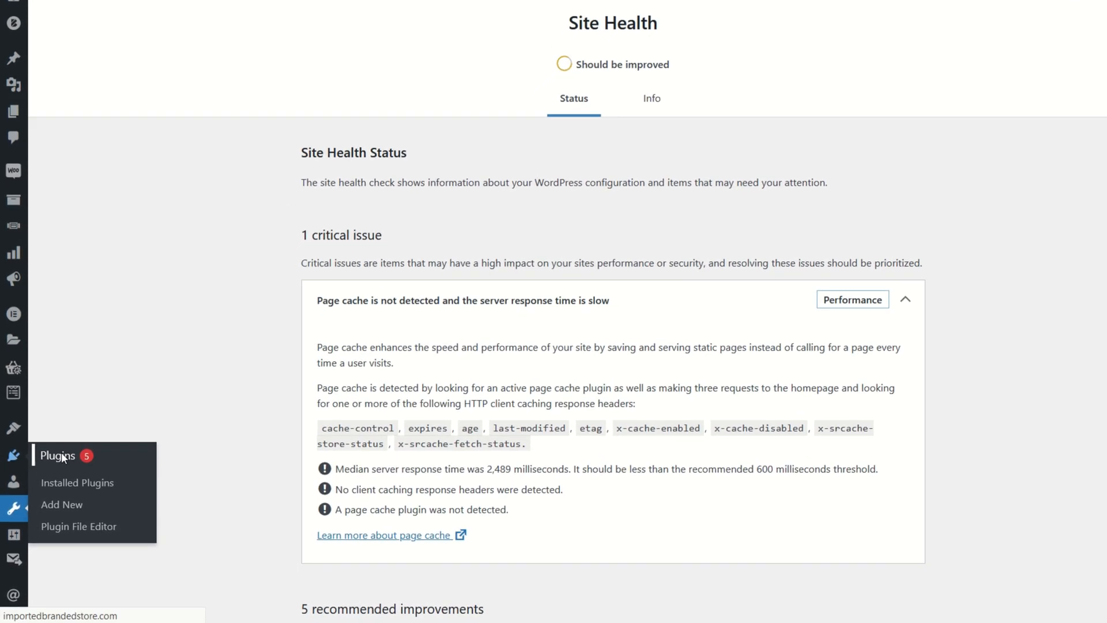
Step: Search the Add Plugins directory for 'wp optimizer' to find WP-Optimize
left_click(77, 482)
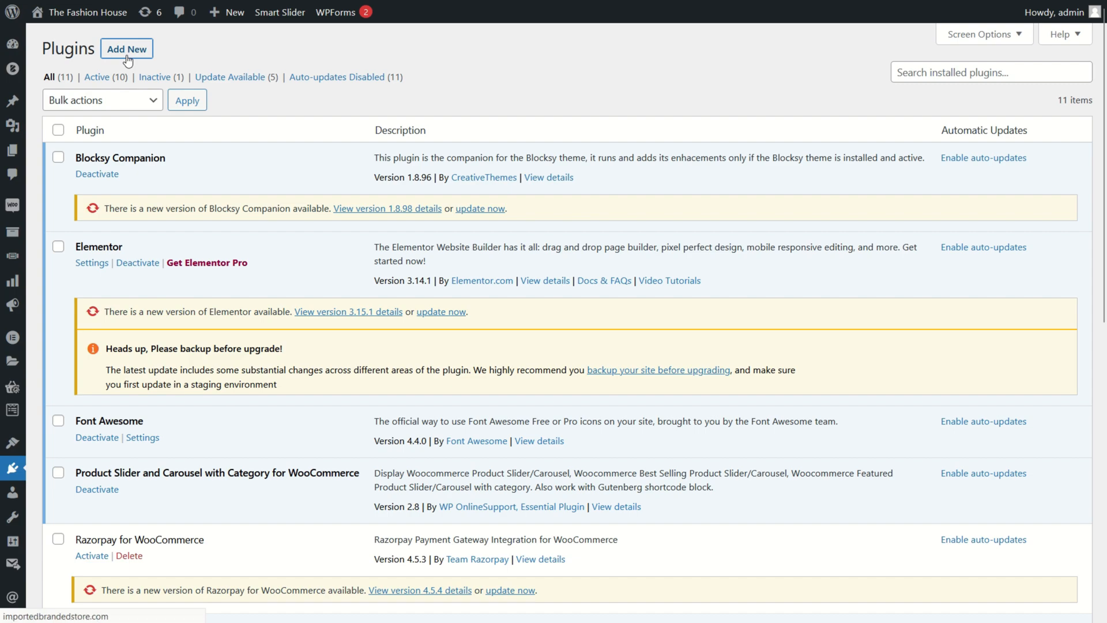
left_click(126, 48)
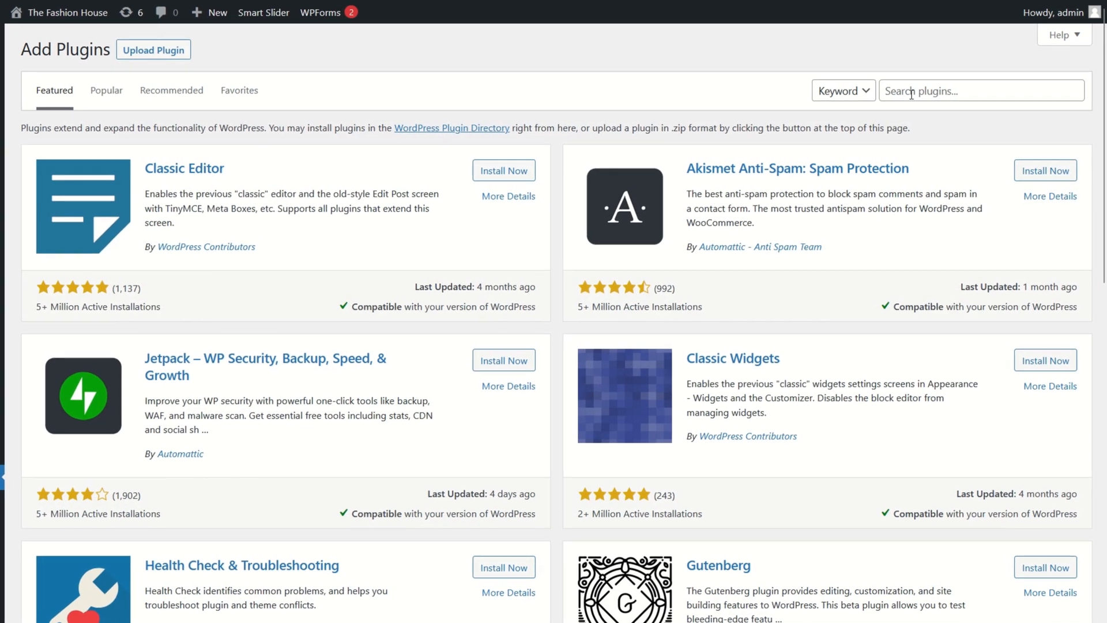
type("w")
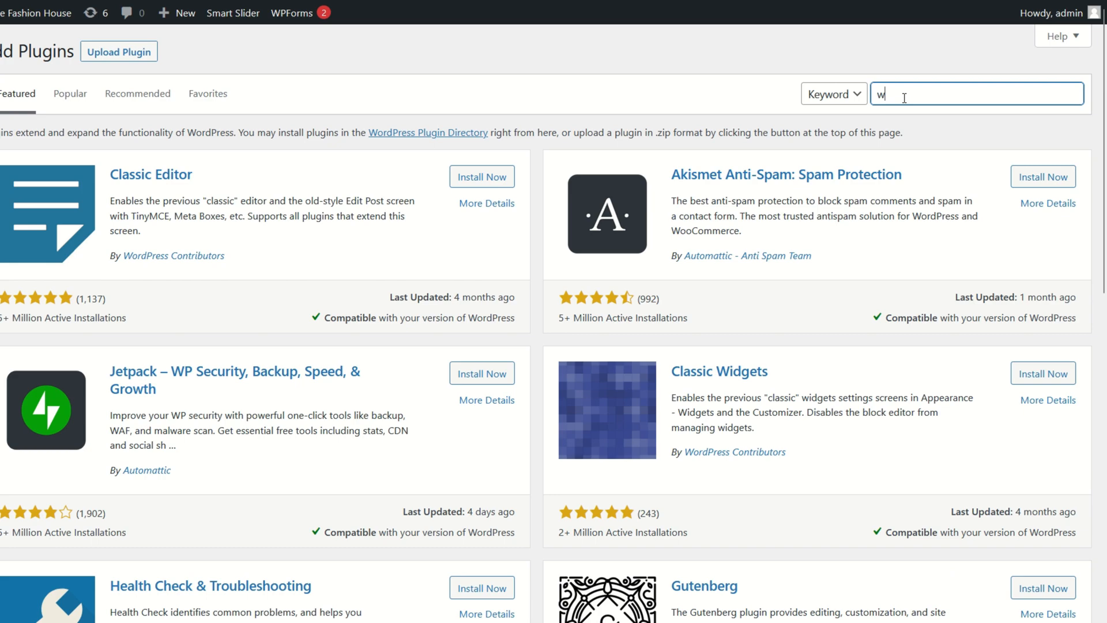
type("wp optimizer")
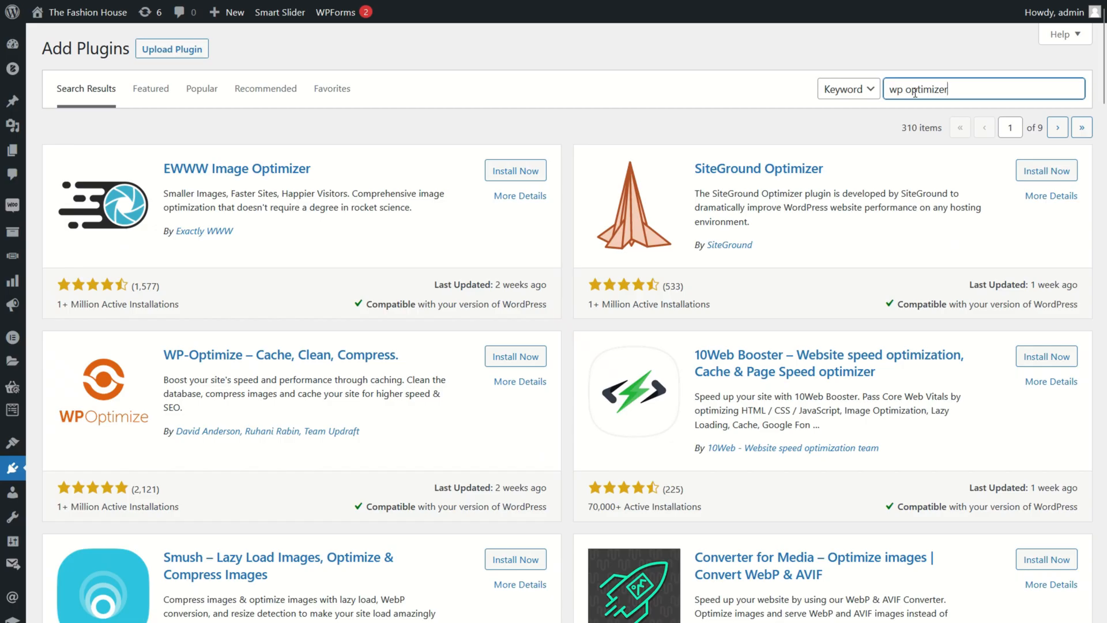
mouse_move(205, 408)
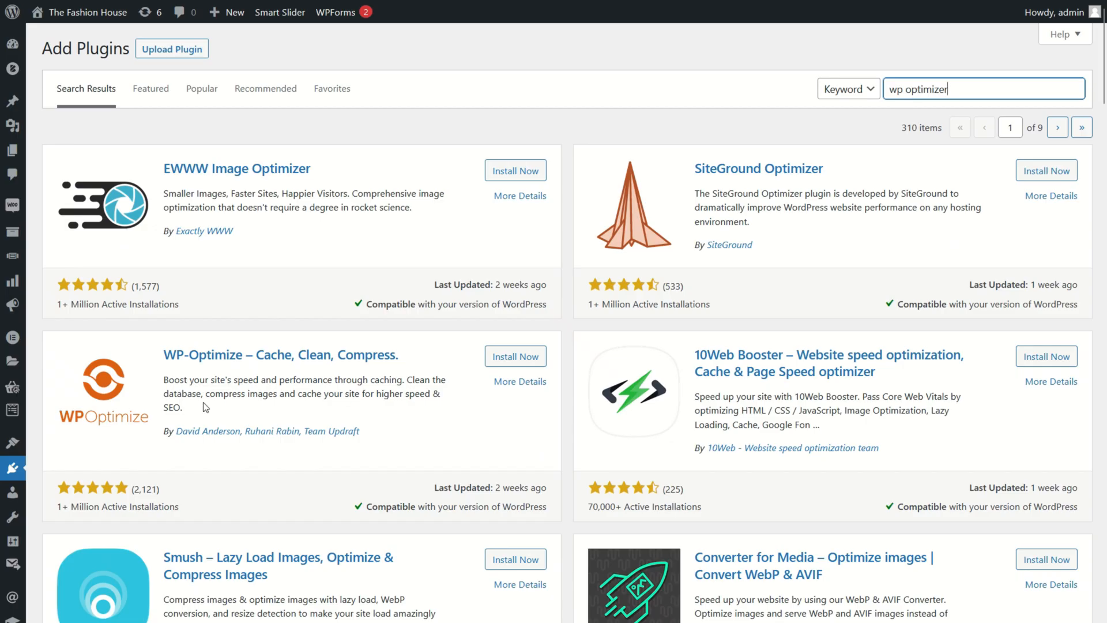
mouse_move(79, 396)
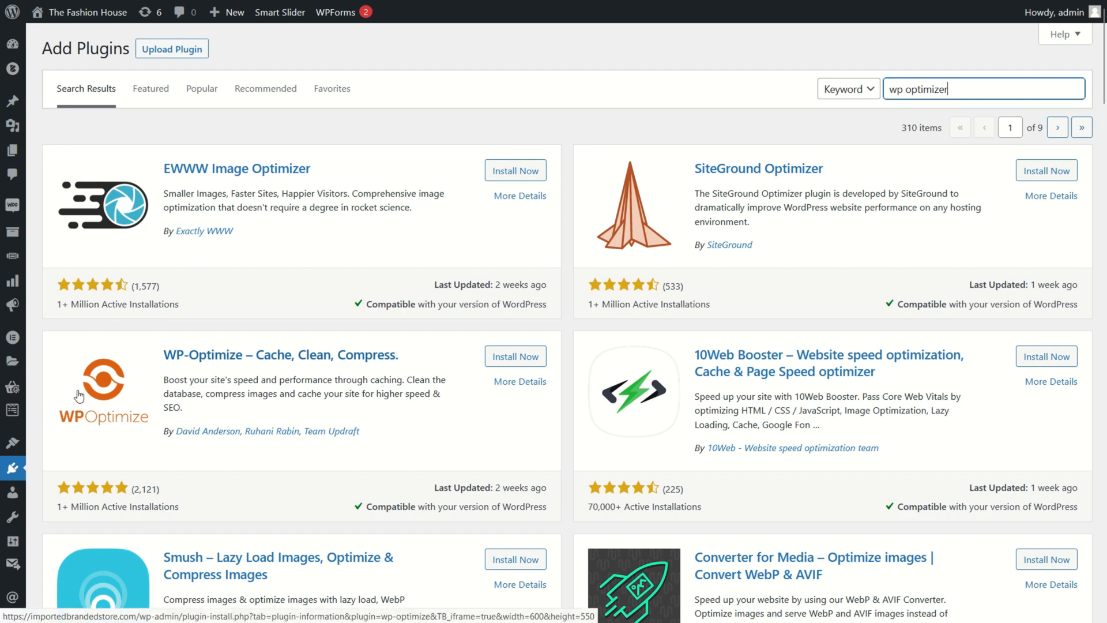
Step: Install WP-Optimize – Cache, Clean, Compress from its plugin details
left_click(519, 381)
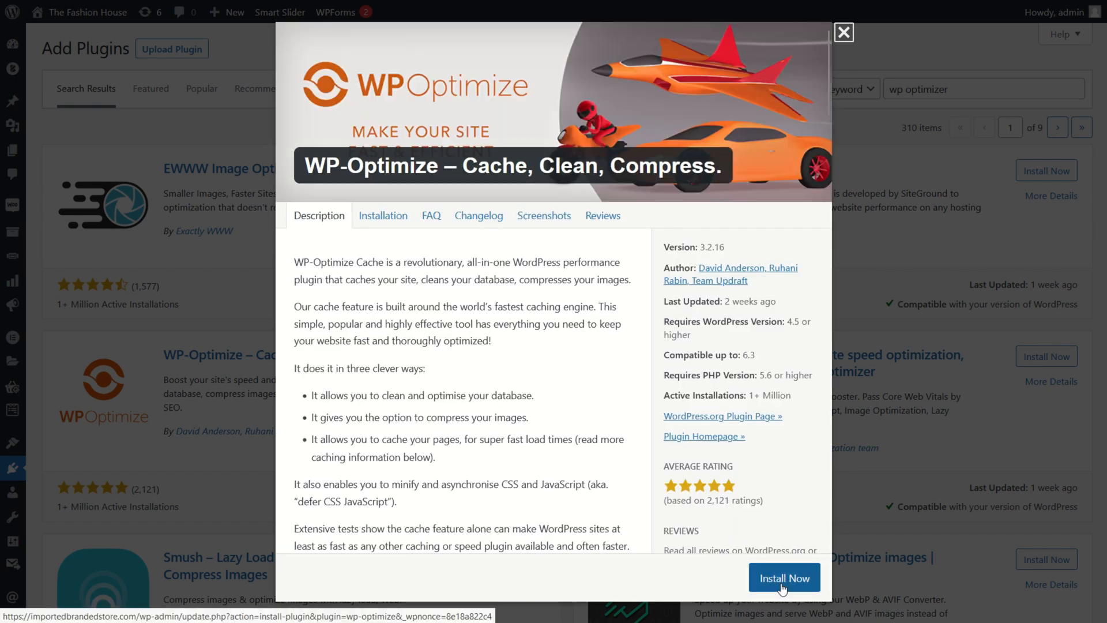
left_click(783, 576)
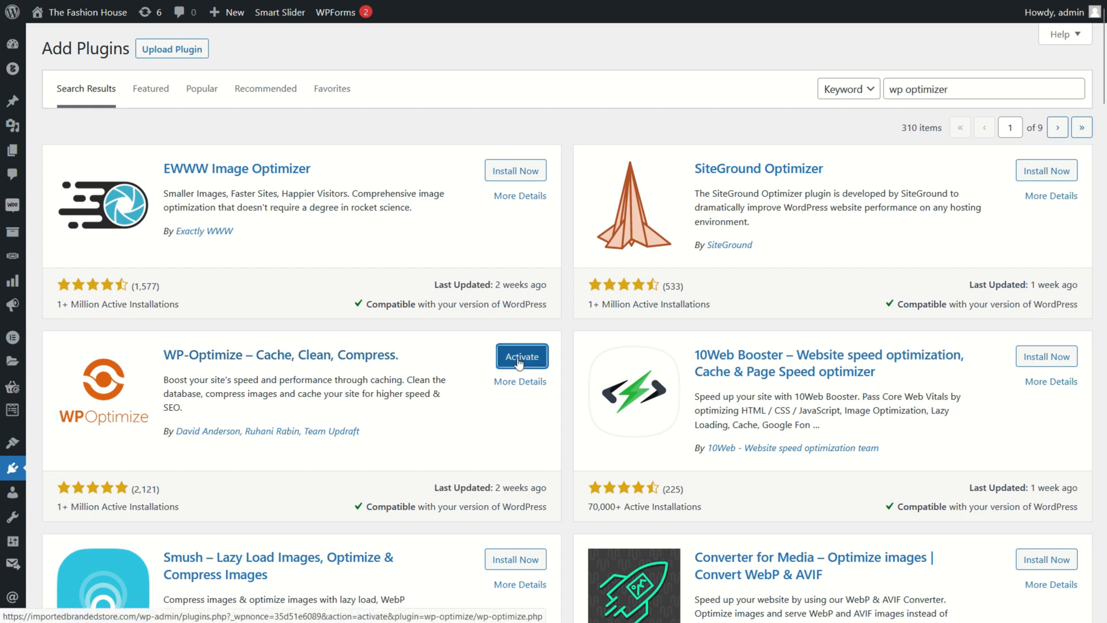
mouse_move(521, 356)
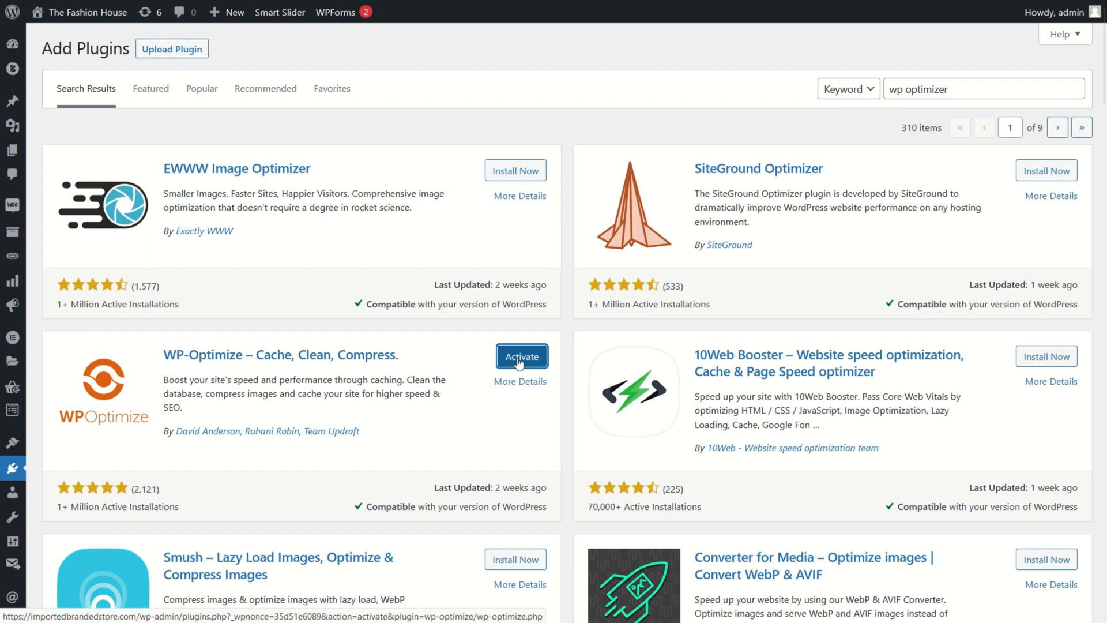
Step: Activate WP-Optimize from its plugin card
left_click(521, 356)
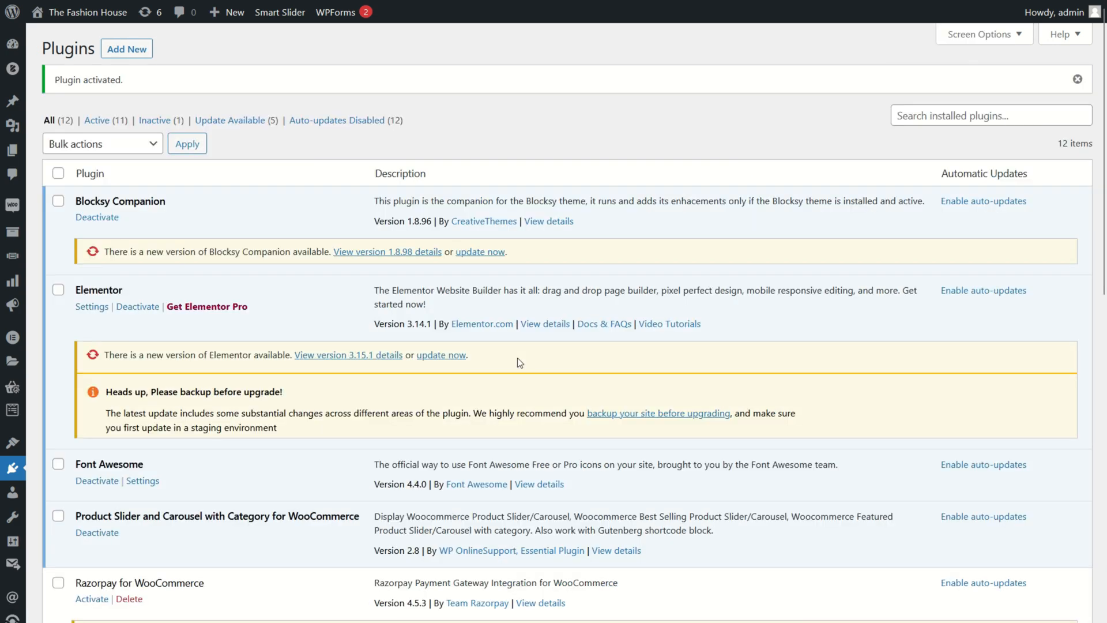
mouse_move(12, 493)
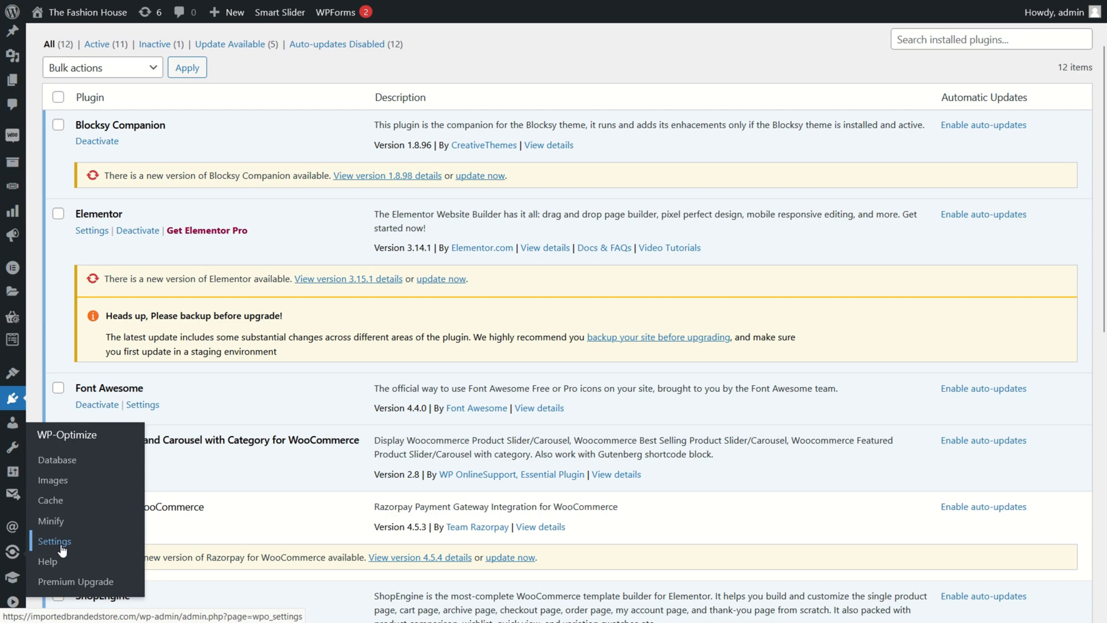
Step: Open WP-Optimize Settings and dismiss the thank-you-for-installing notice
left_click(54, 541)
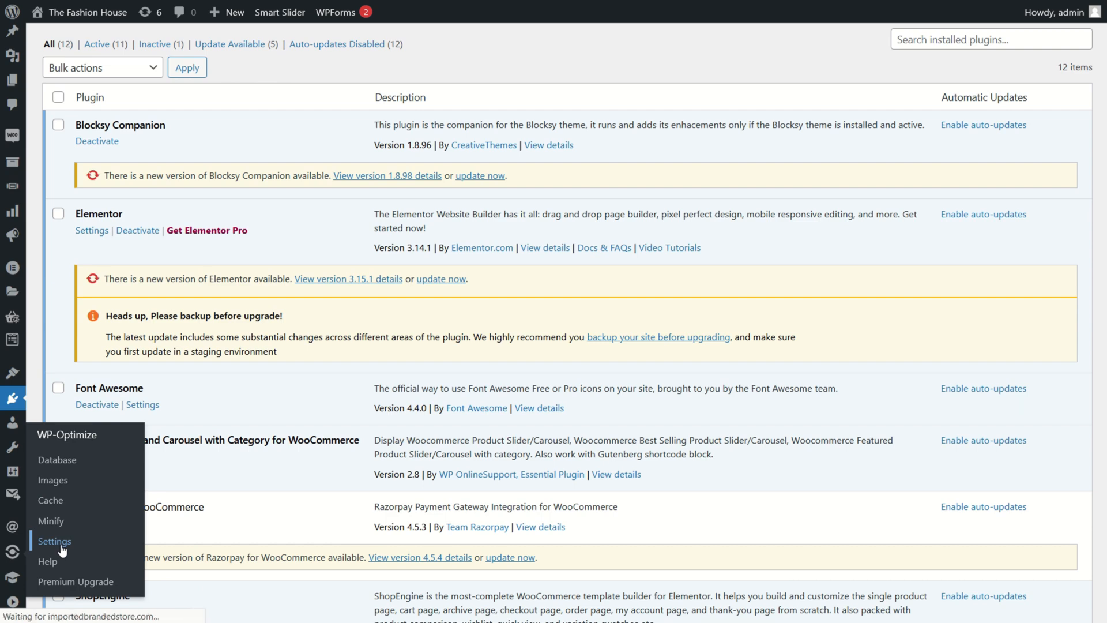
left_click(54, 540)
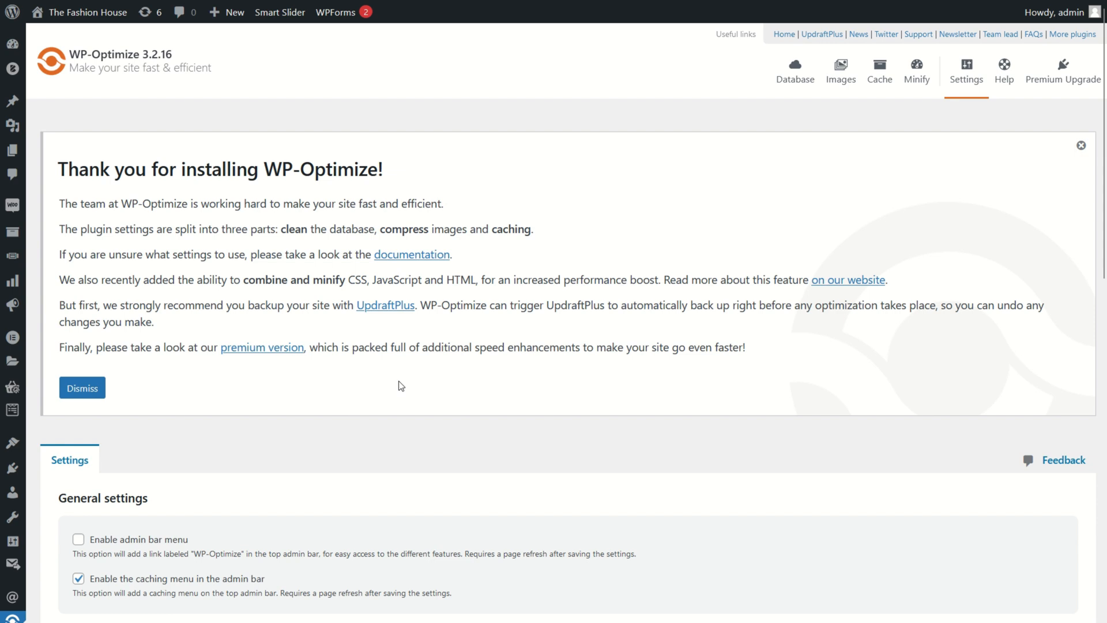
mouse_move(19, 242)
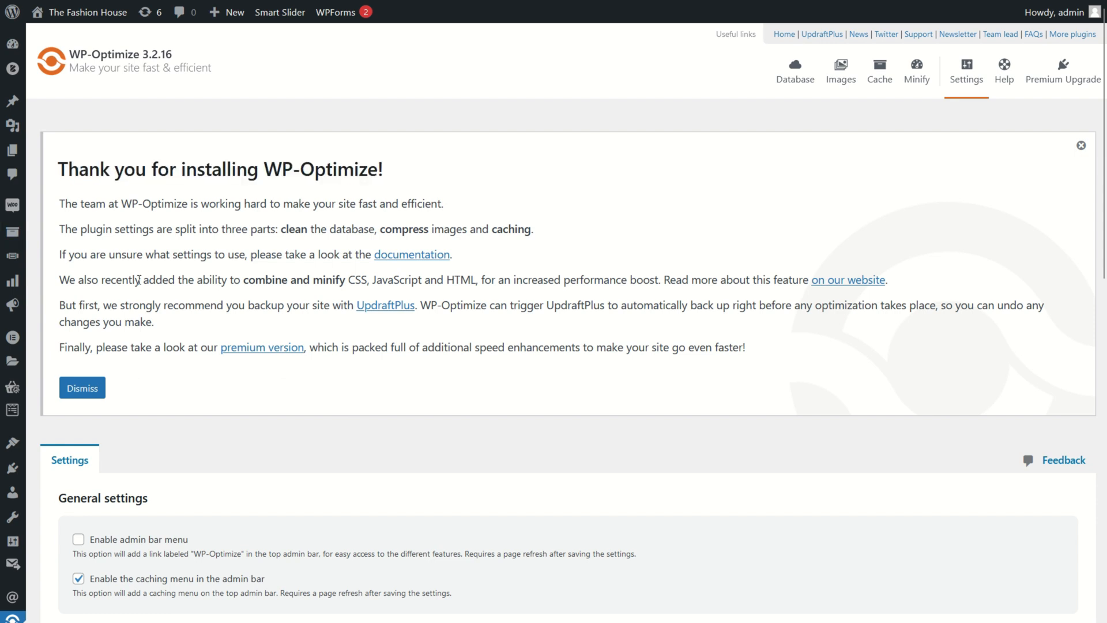
left_click(81, 387)
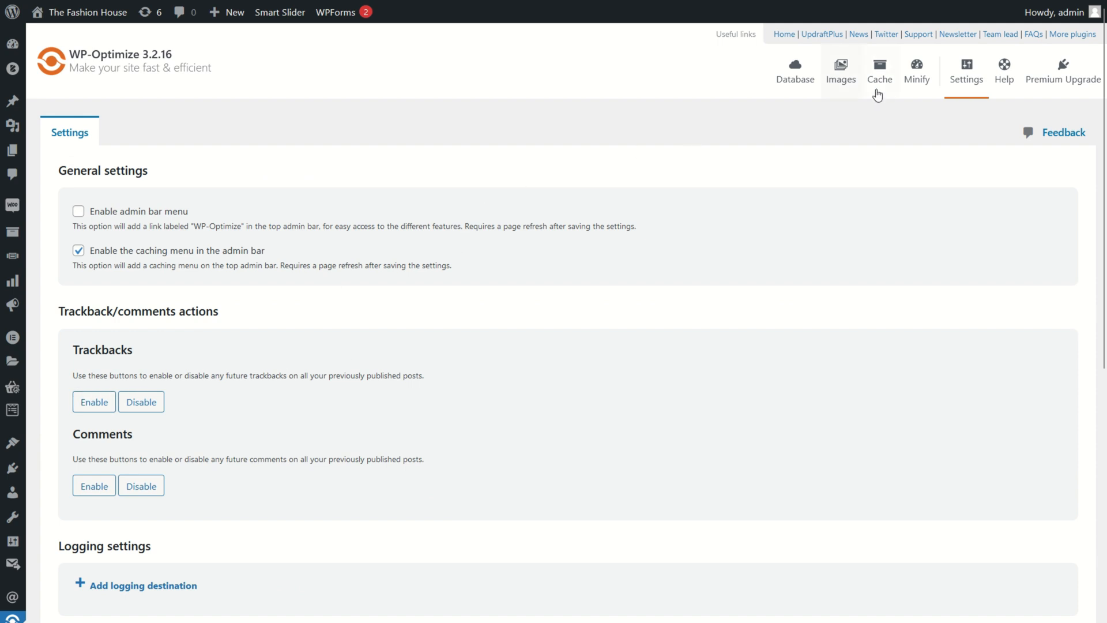
Step: Enable page caching in WP-Optimize's Cache tab and save changes
left_click(878, 70)
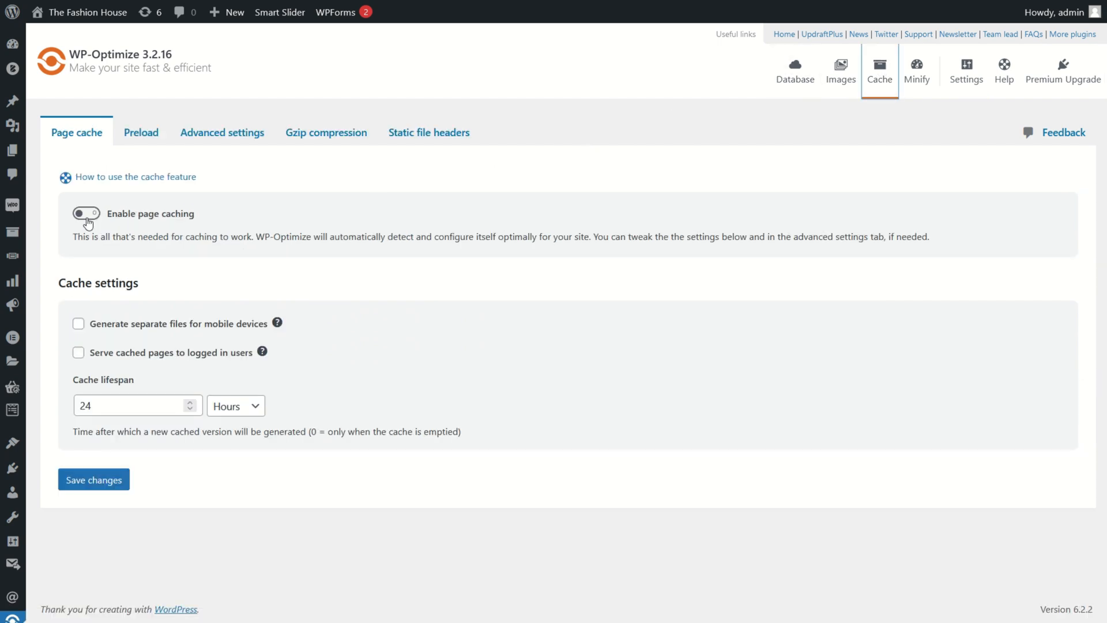
left_click(86, 214)
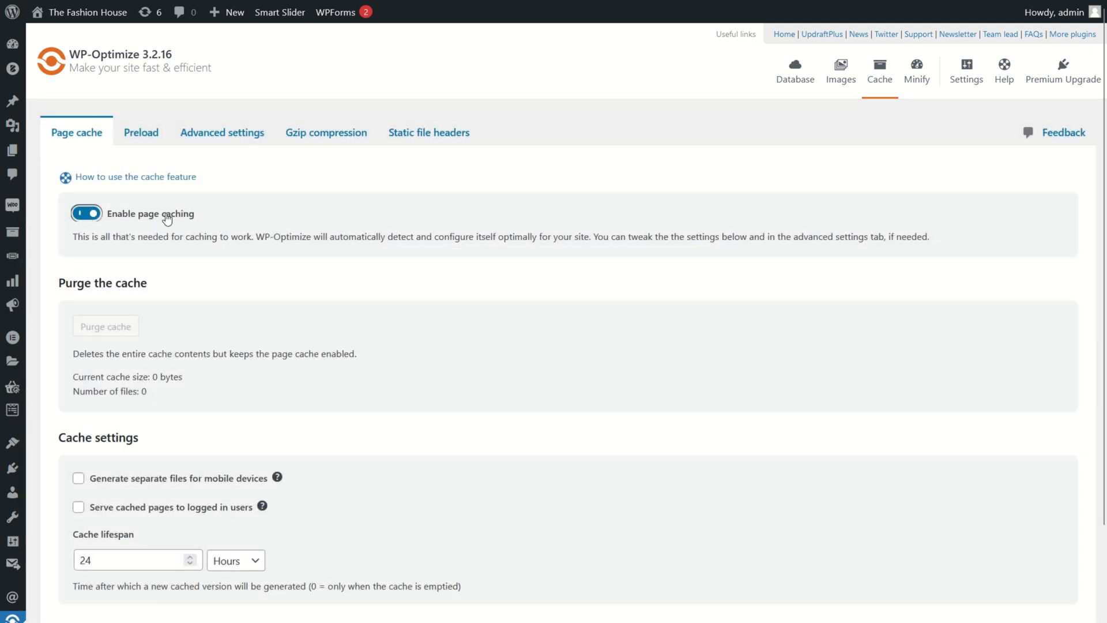
scroll("down", 3)
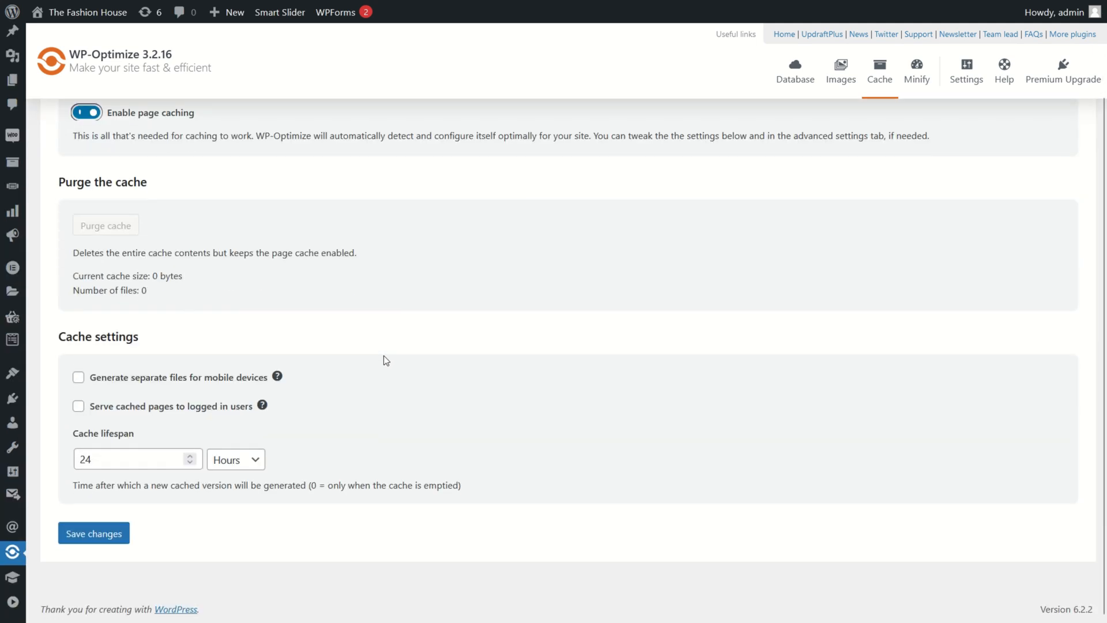
left_click(93, 533)
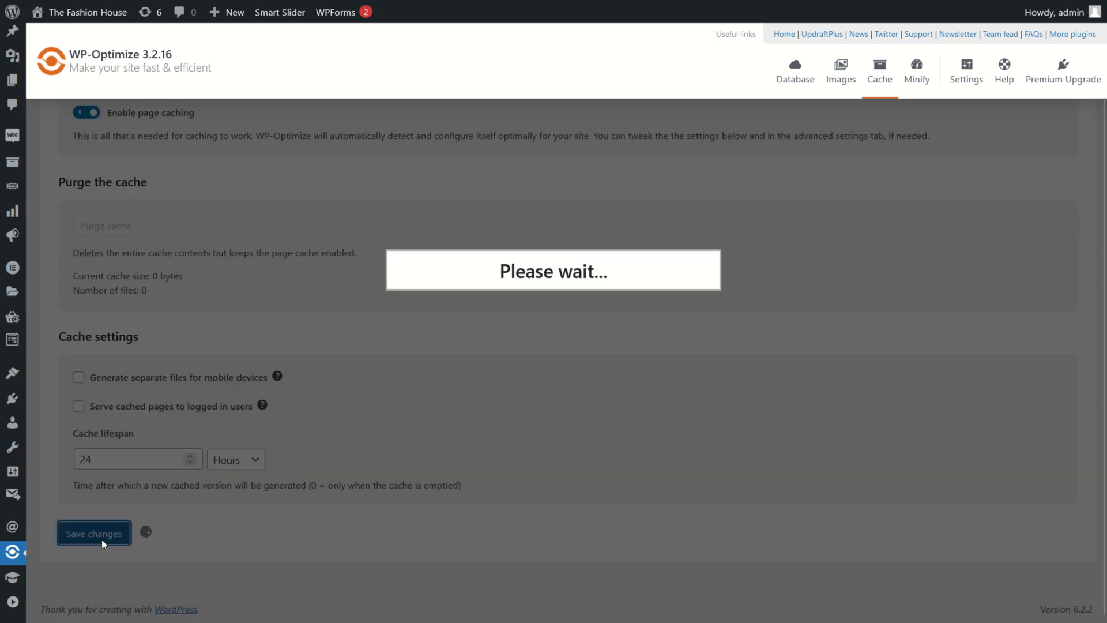
left_click(94, 533)
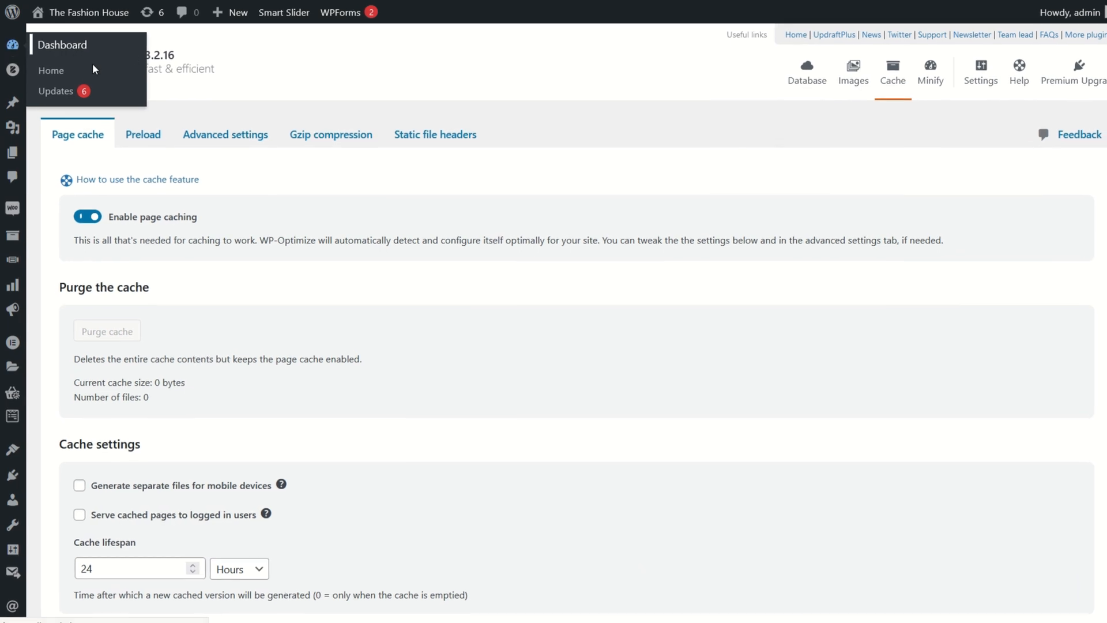
Step: Reopen Site Health from the Dashboard widget, now showing 4 recommended improvements
left_click(50, 70)
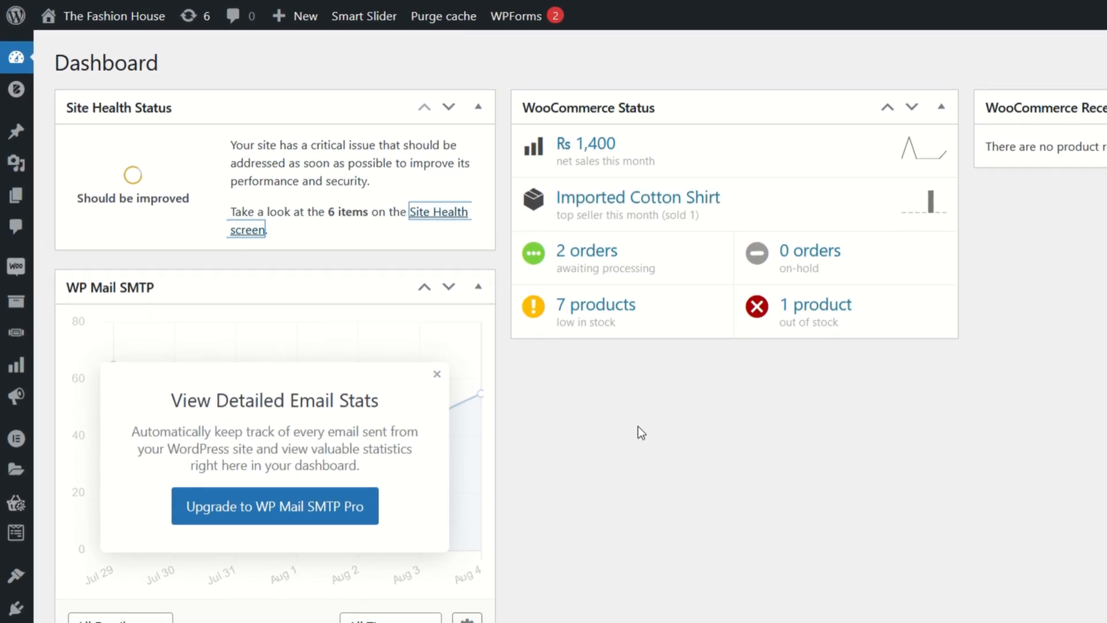
left_click(437, 211)
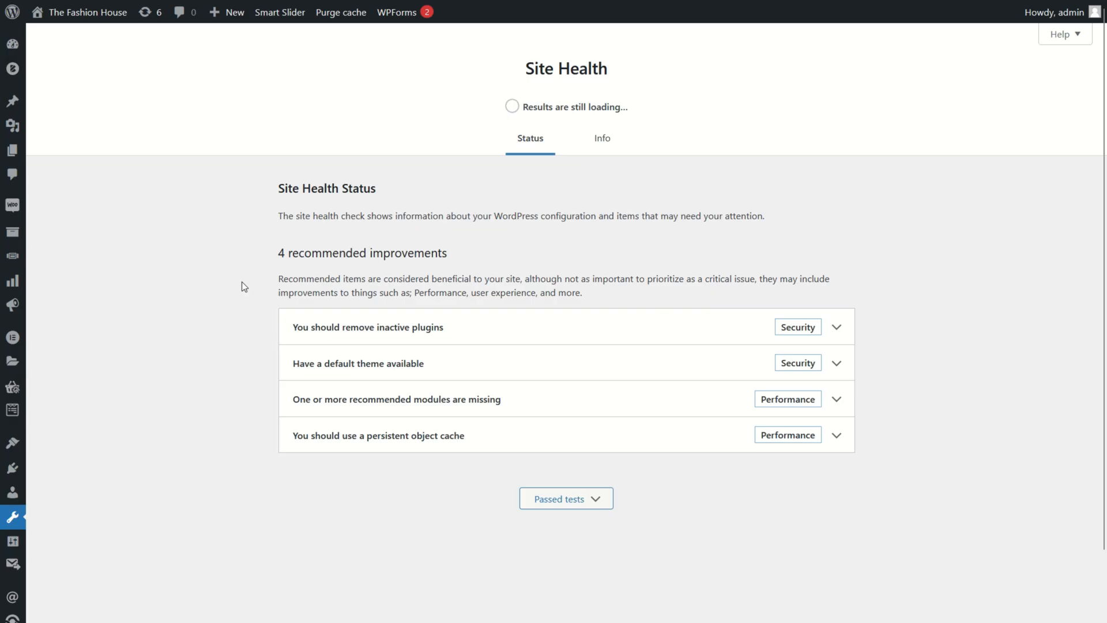